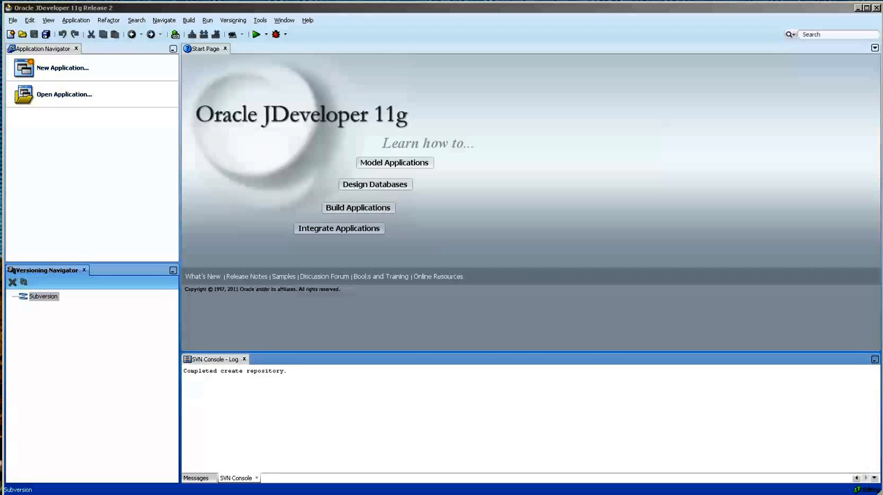
mouse_move(734, 491)
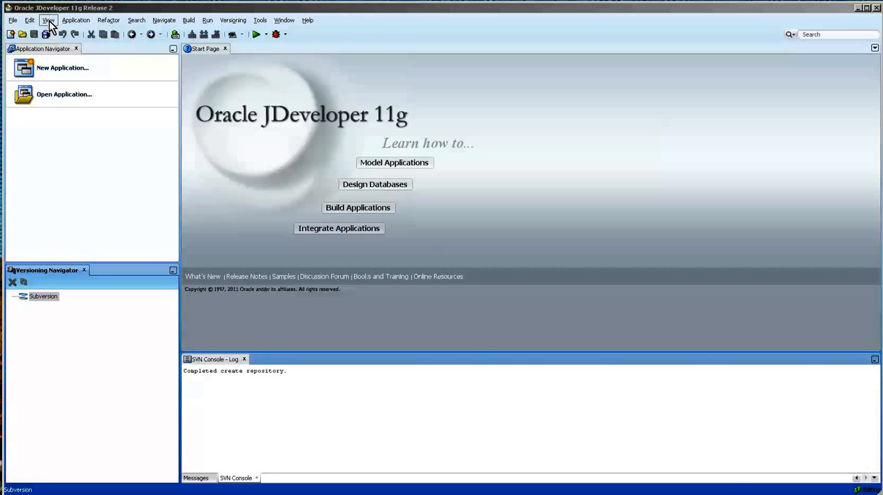
- Show the Subversion node's context menu in the Versioning Navigator
click(48, 19)
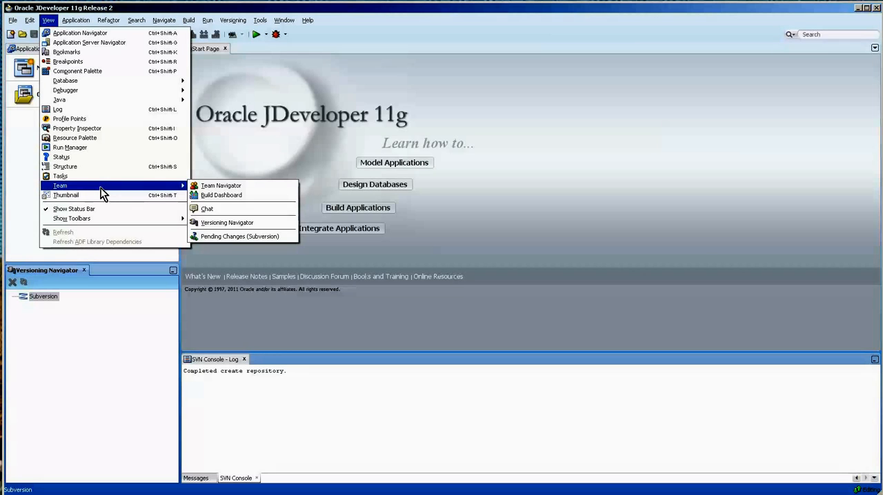
mouse_move(153, 196)
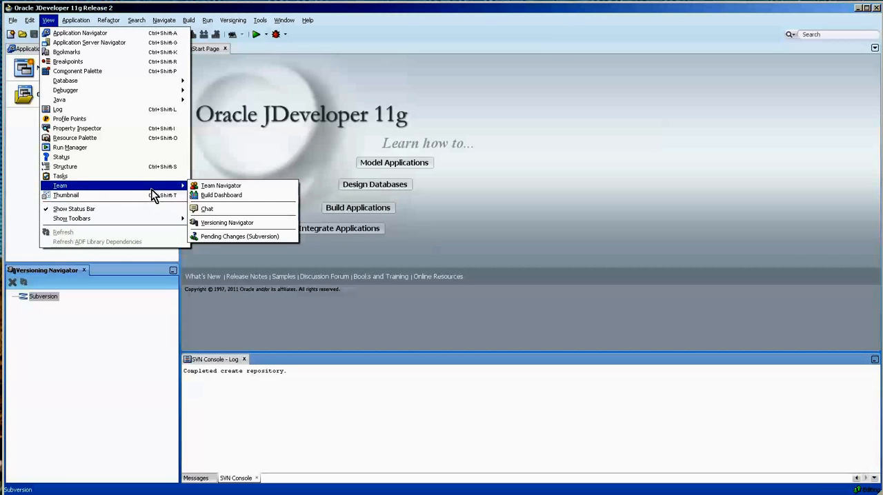
mouse_move(226, 222)
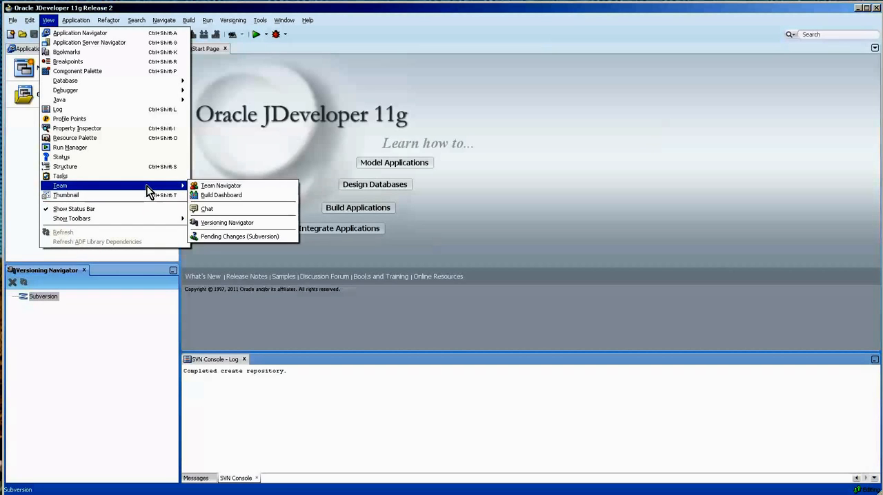
mouse_move(226, 222)
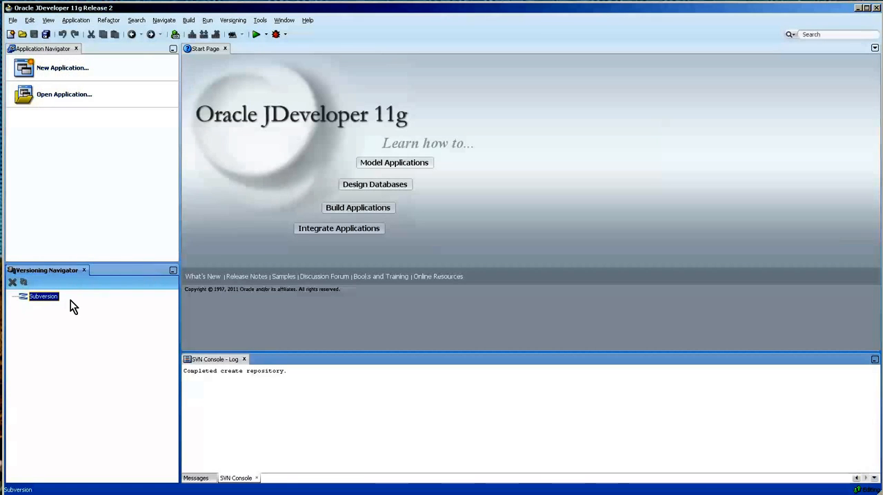
mouse_move(49, 309)
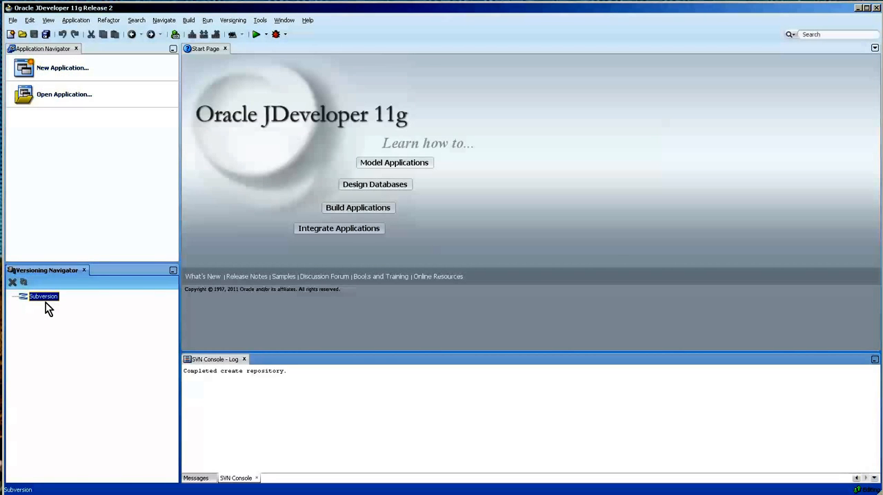
right_click(42, 296)
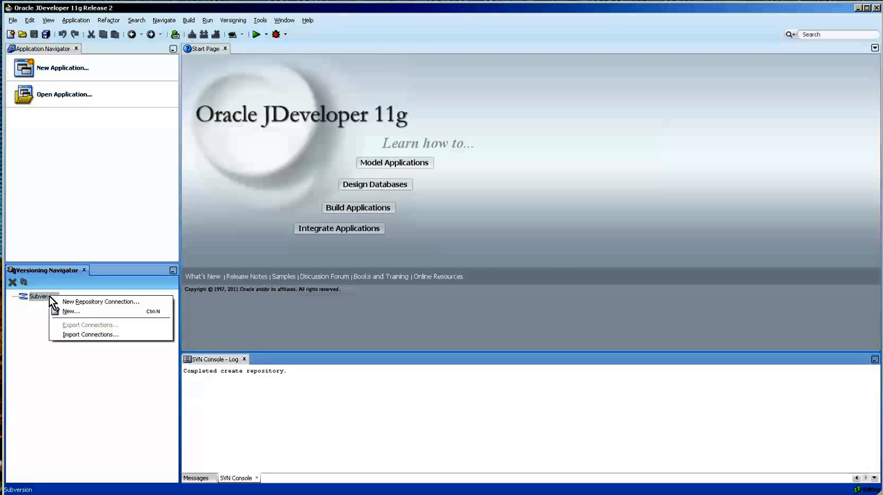
mouse_move(101, 301)
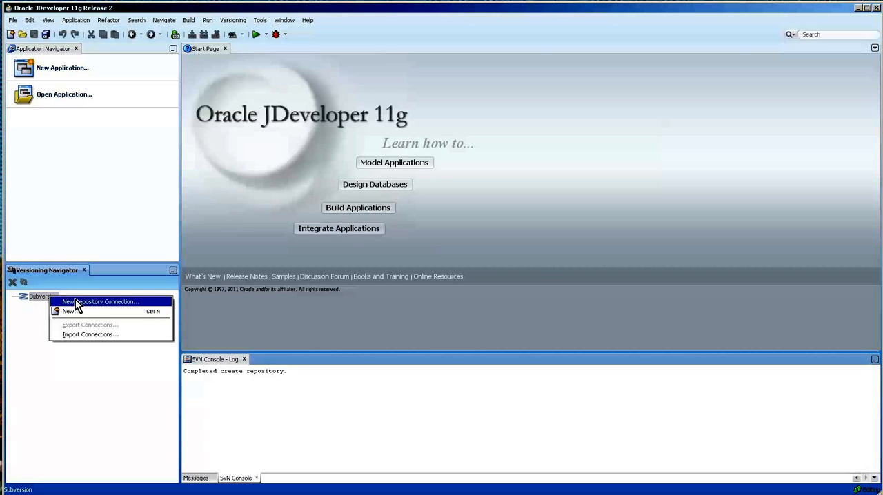
mouse_move(94, 309)
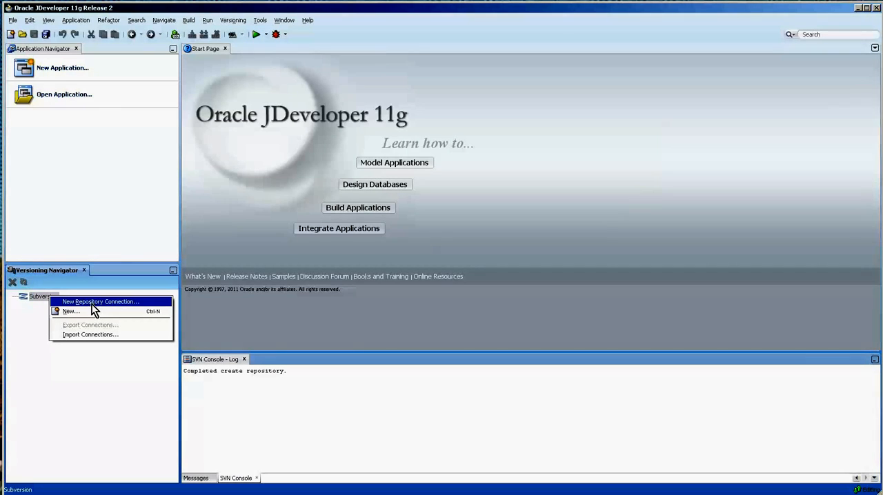
- Begin a new repository connection and enter the file:/// URL of the HR_BASE_11122 repository
click(100, 300)
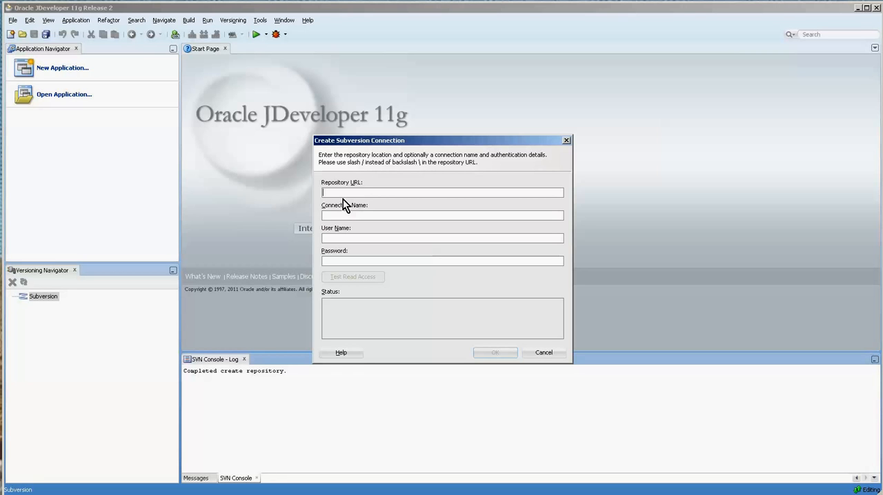
mouse_move(342, 209)
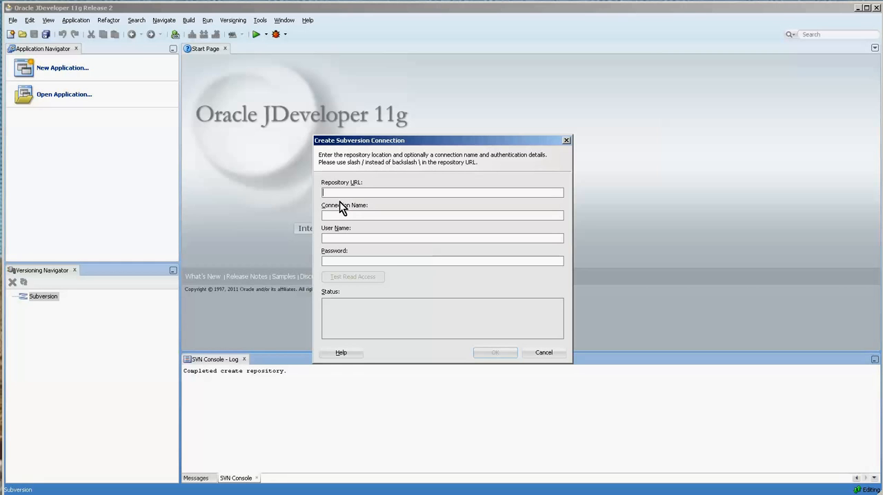
text(fk)
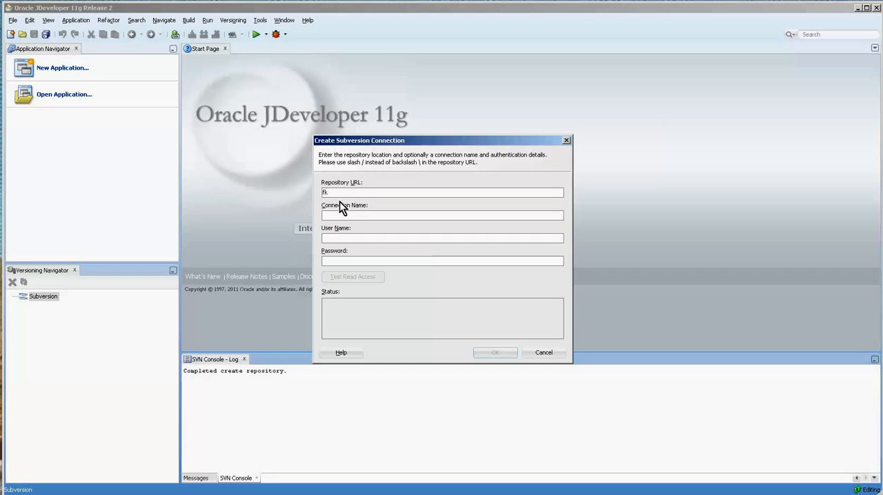
text(file:///C:\_ssf\EXAMPLES\JDEV\Projects\_REPO\HR_BASE_11122)
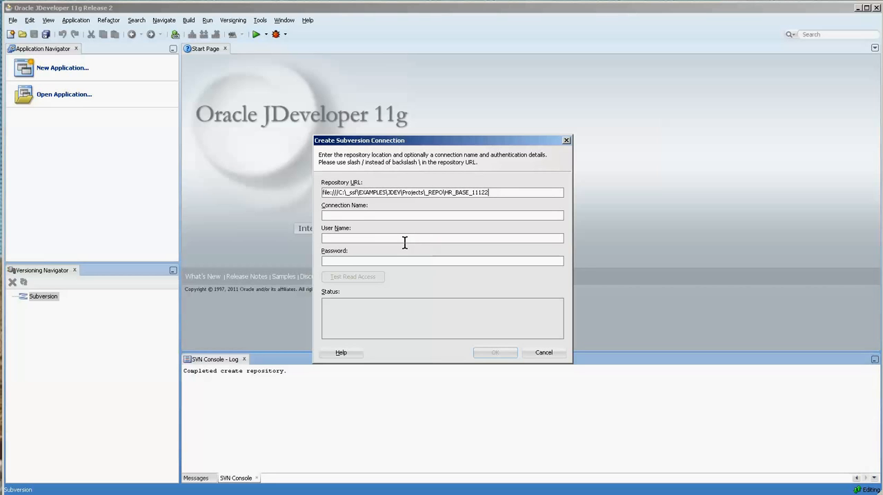
mouse_move(359, 215)
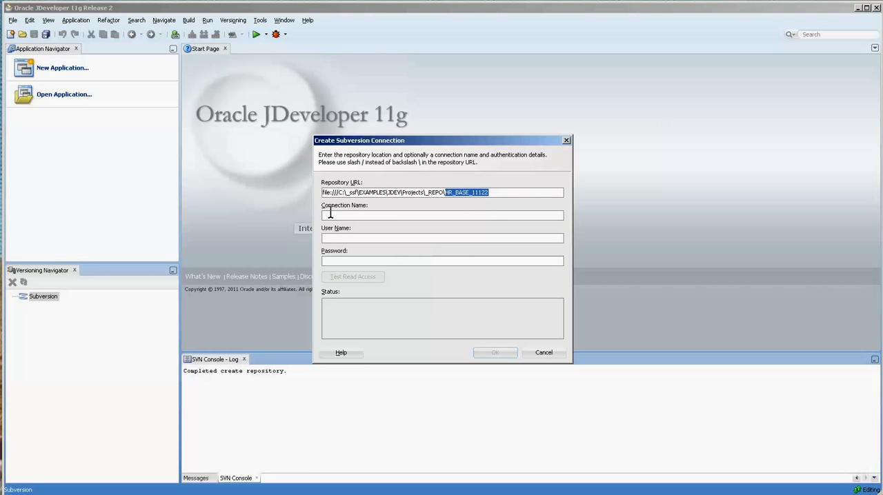
- Name the connection HR_BASE_11122, confirm read access is granted, and add it under Subversion
text(HR_BASE_11122)
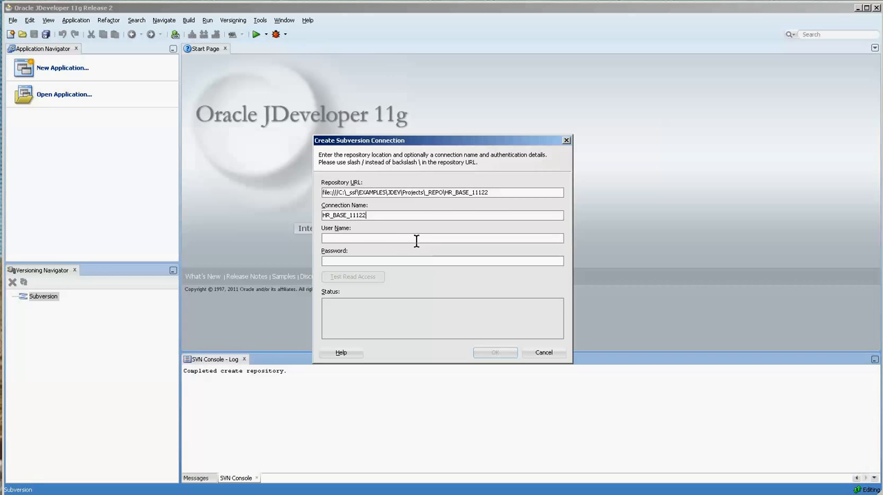
mouse_move(395, 239)
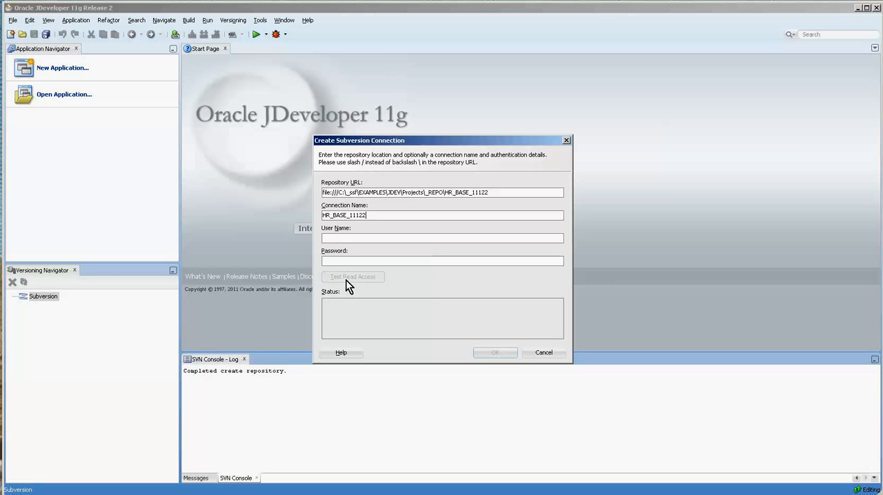
mouse_move(319, 267)
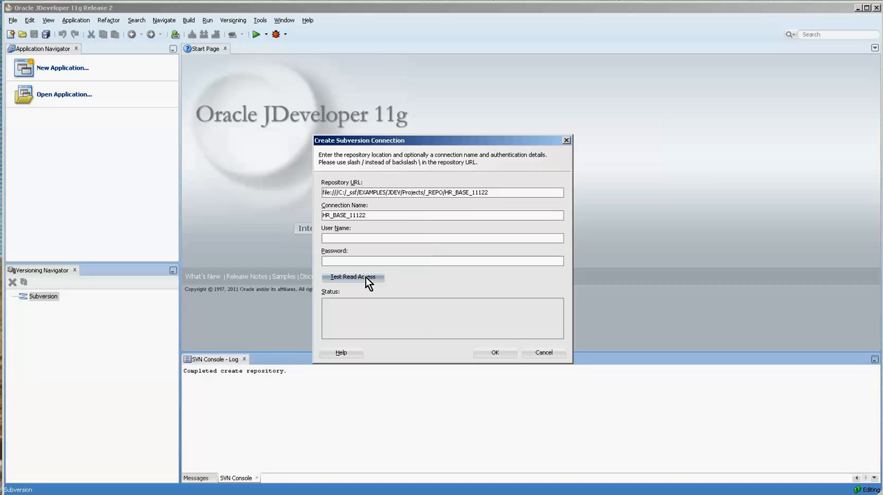
click(353, 275)
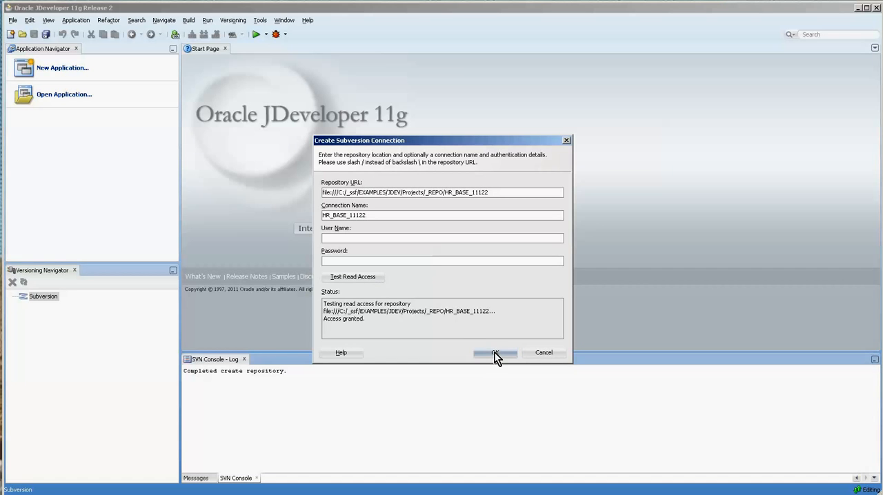
click(494, 353)
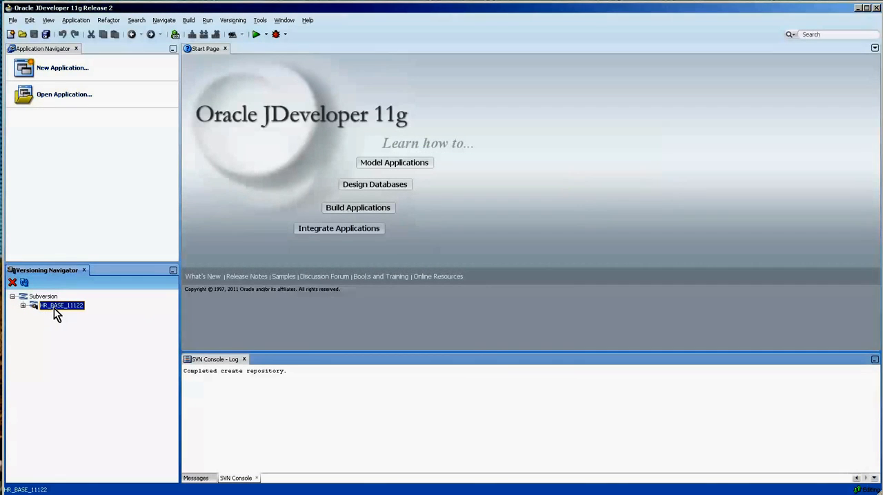
click(22, 306)
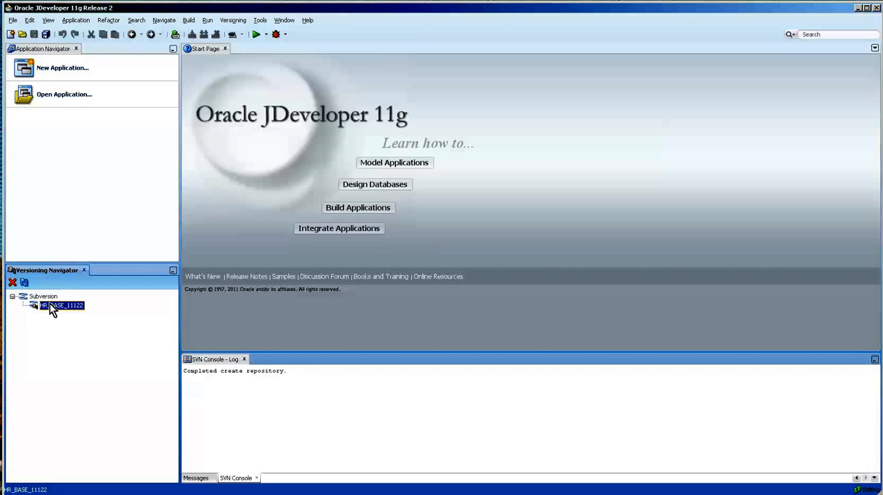
mouse_move(79, 317)
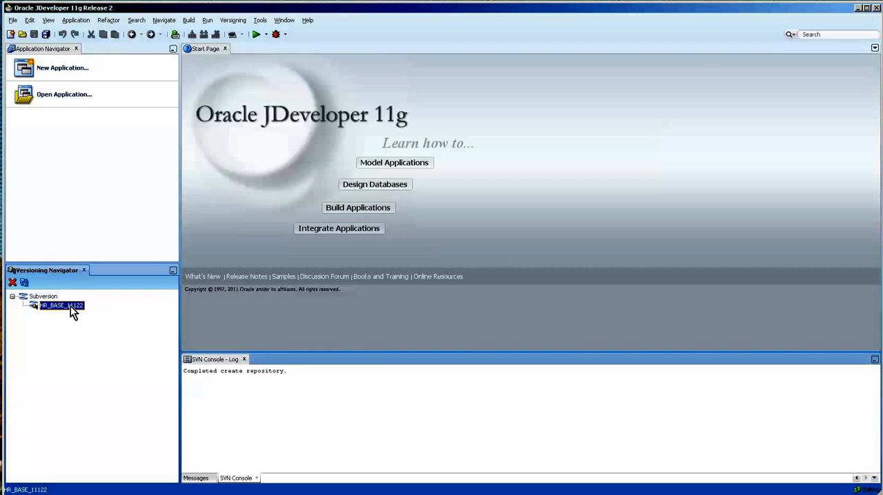
mouse_move(62, 307)
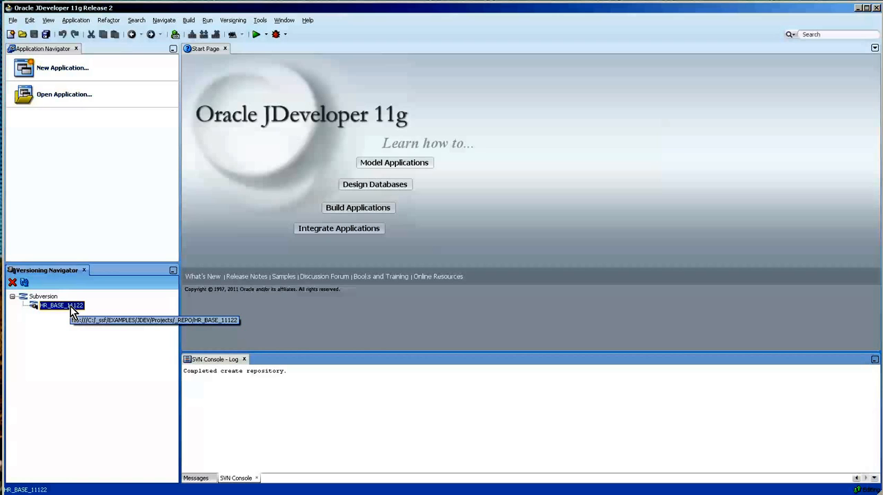
mouse_move(102, 338)
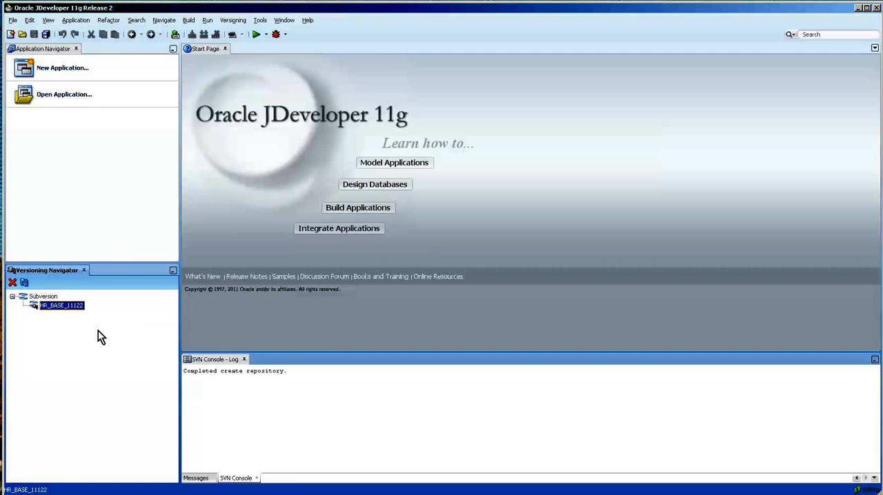
mouse_move(58, 305)
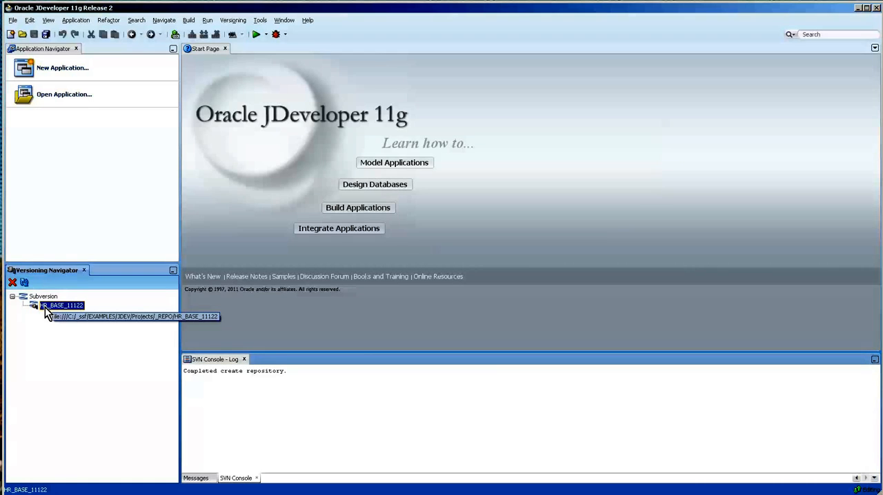
mouse_move(124, 323)
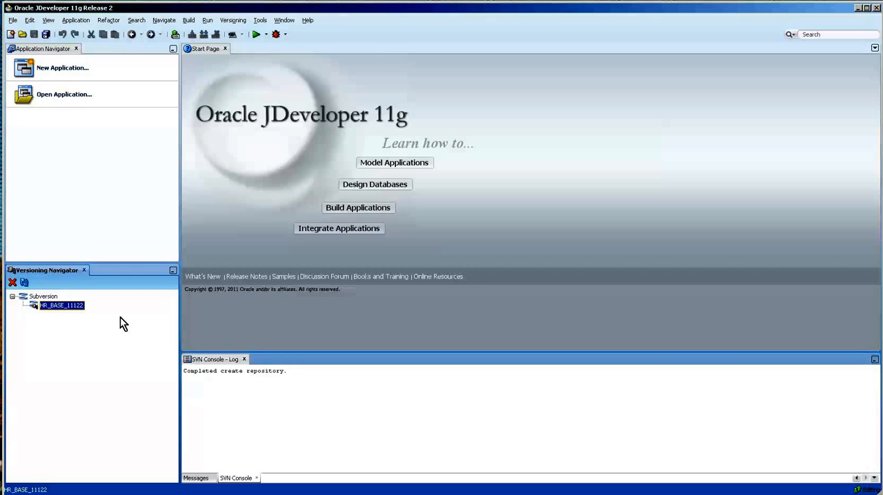
mouse_move(118, 324)
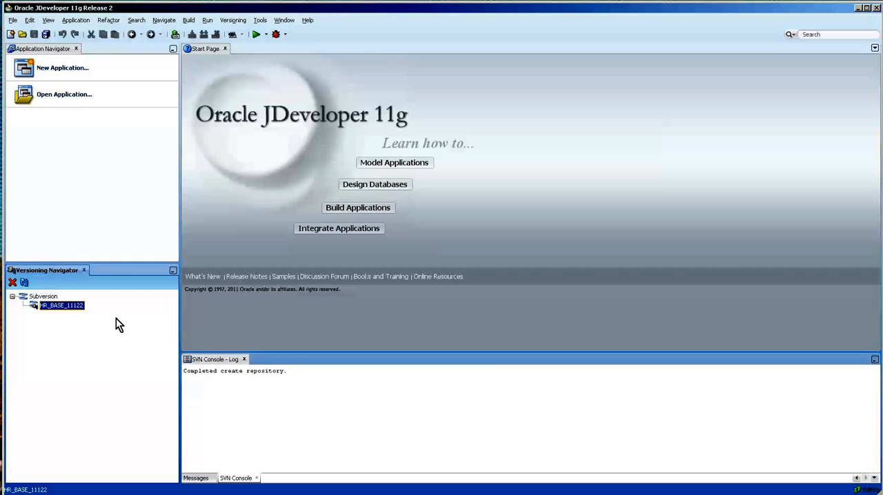
click(45, 295)
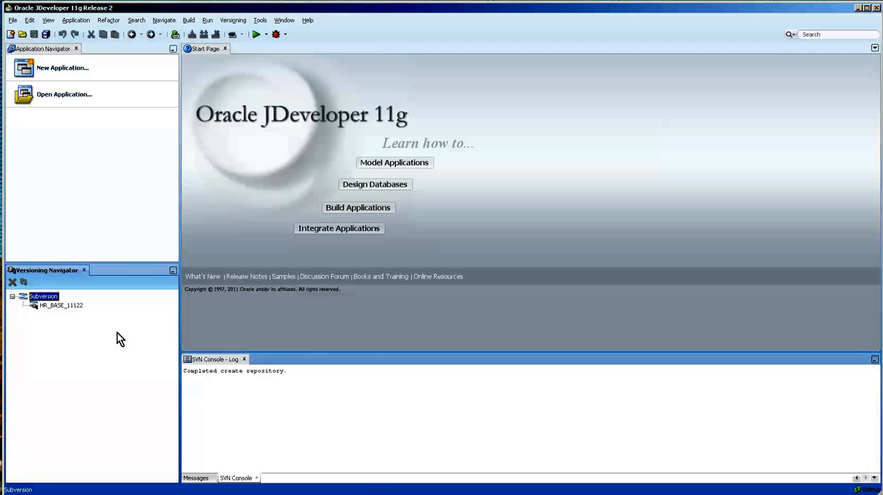